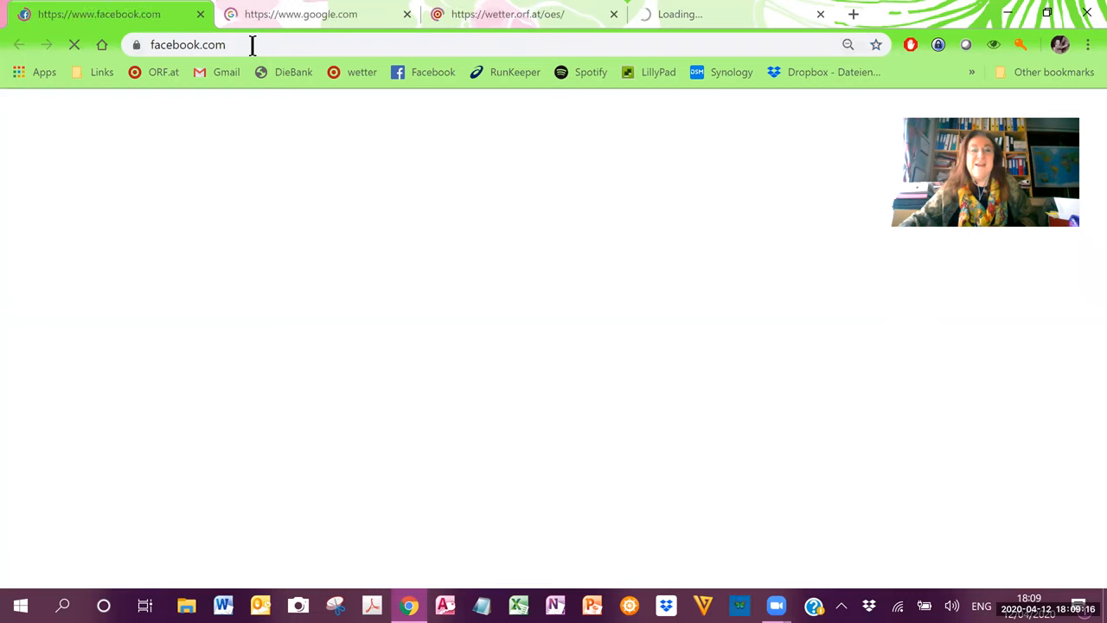
- Go to youtube.com in the Chrome address bar
{"action": "type", "text": "youtube.com"}
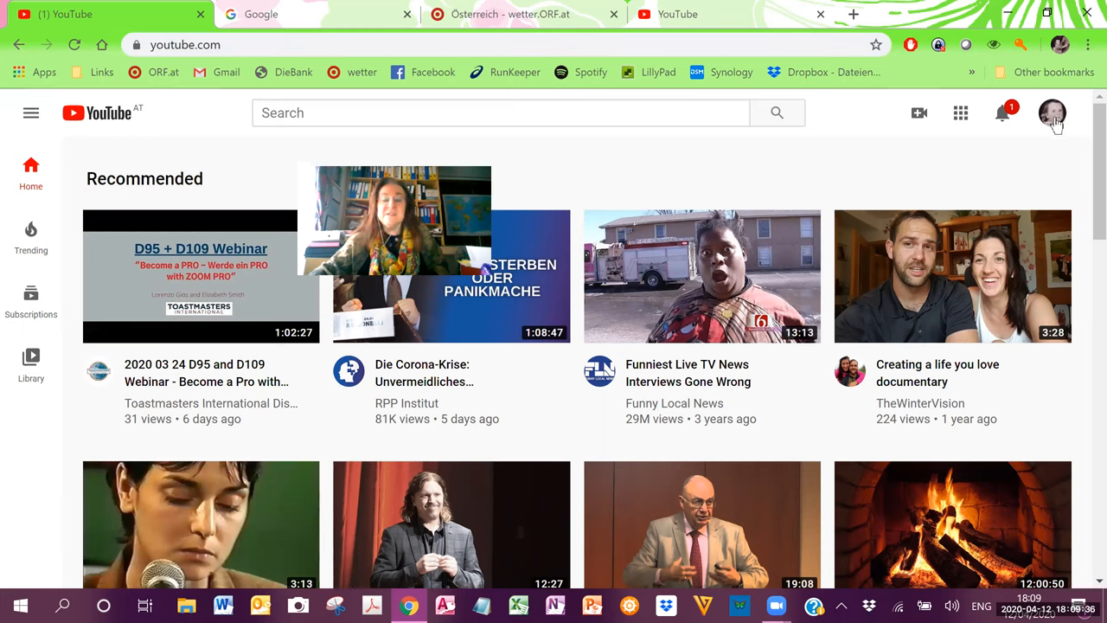
- Show YouTube's account menu from the profile avatar, plus Chrome's browser menu
{"action": "left_click", "coordinate": [1052, 112]}
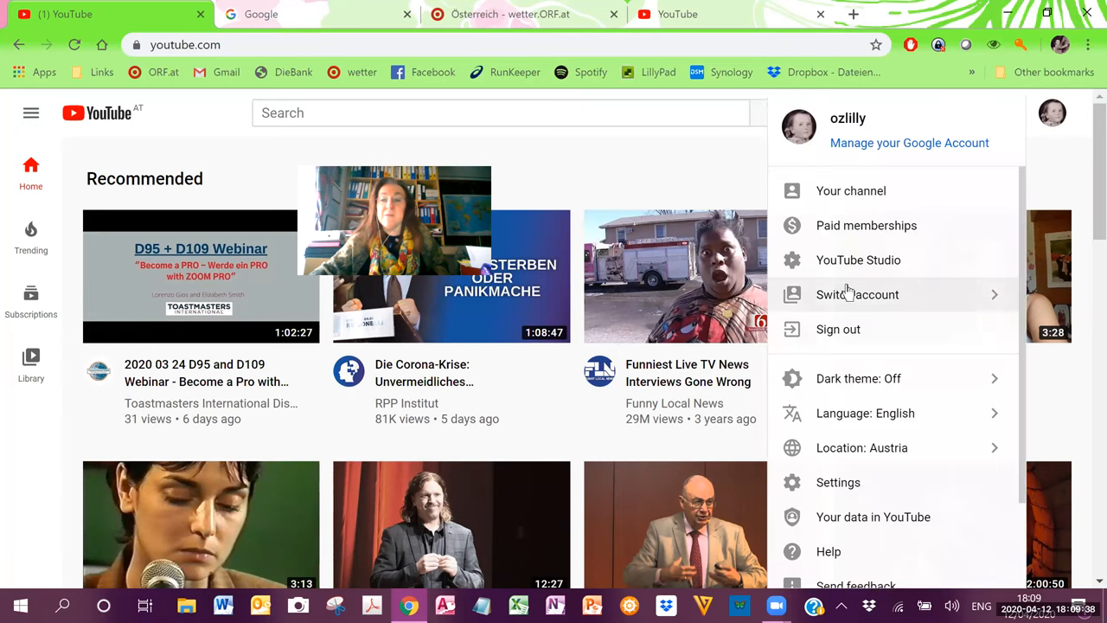
{"action": "mouse_move", "coordinate": [854, 297]}
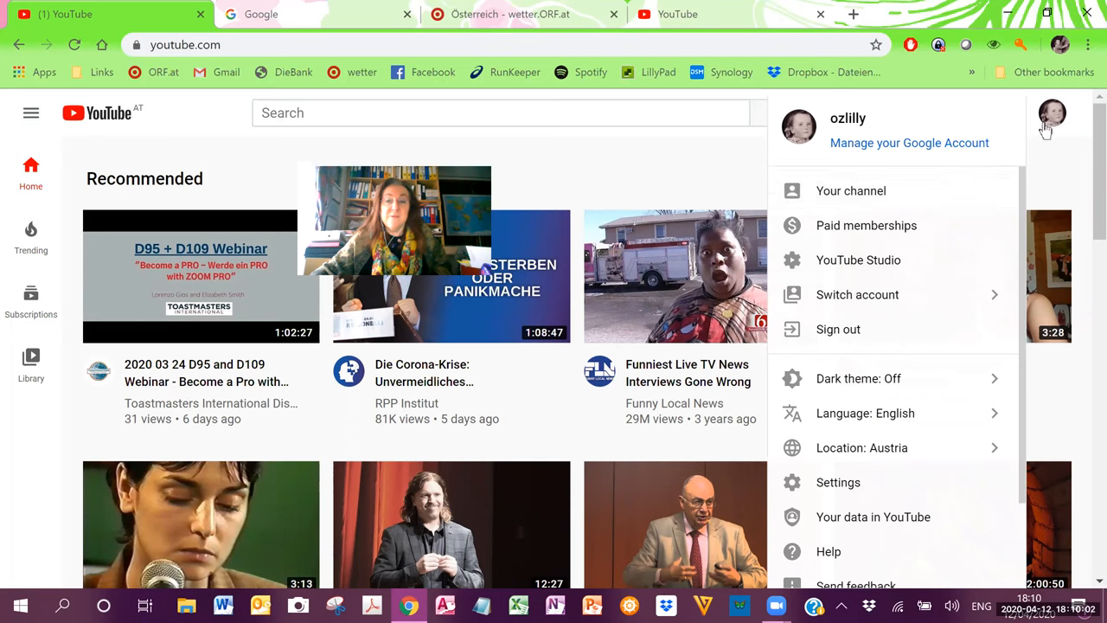
{"action": "mouse_move", "coordinate": [1018, 160]}
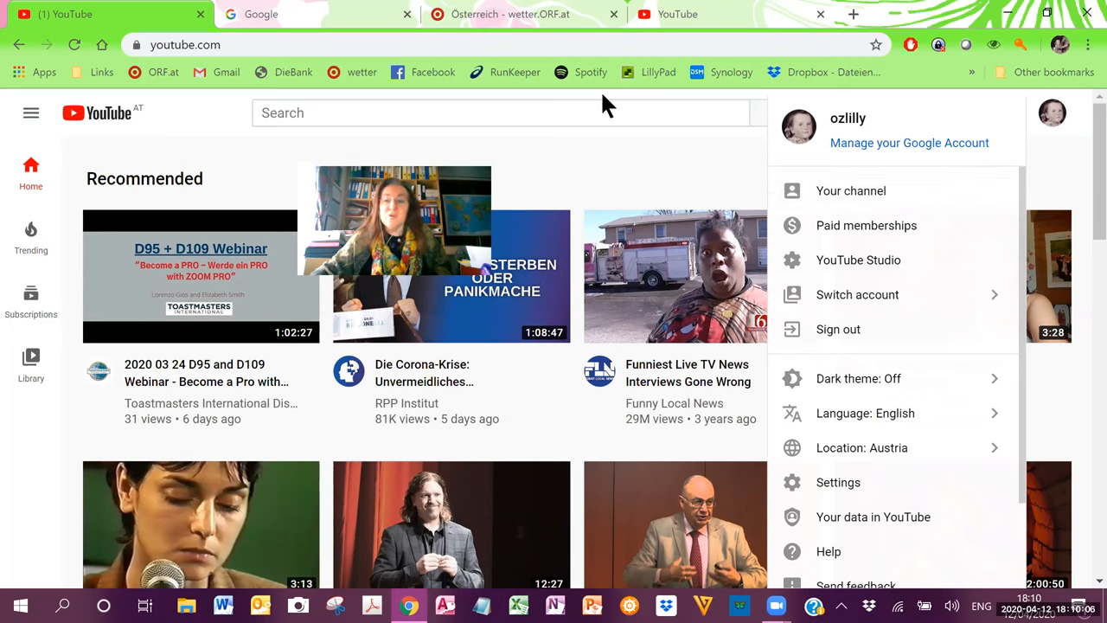
{"action": "mouse_move", "coordinate": [1046, 130]}
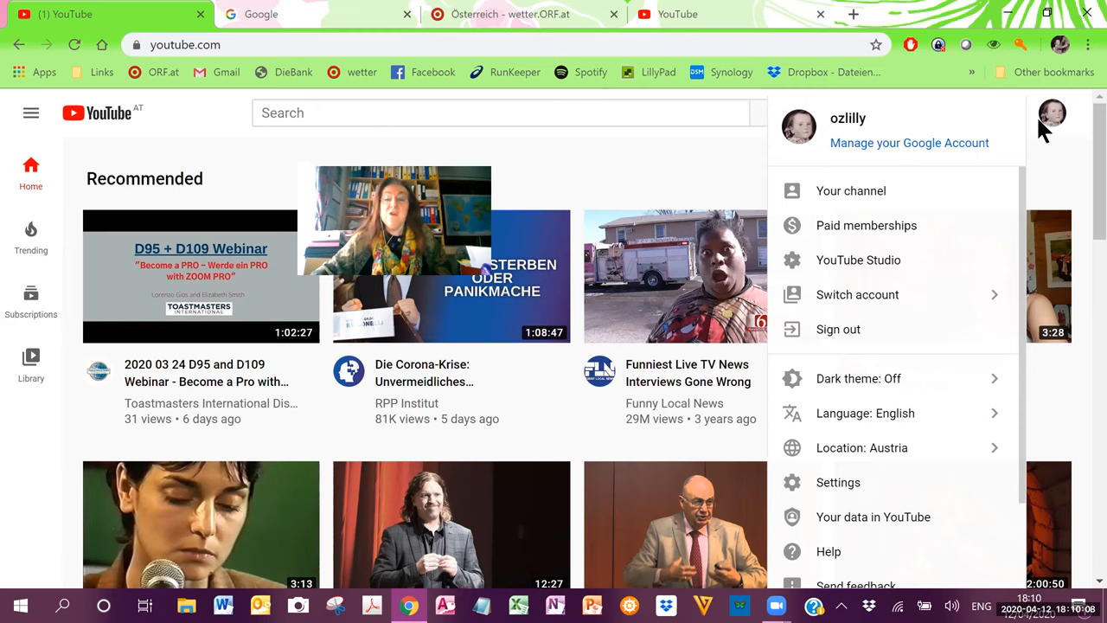
{"action": "mouse_move", "coordinate": [746, 154]}
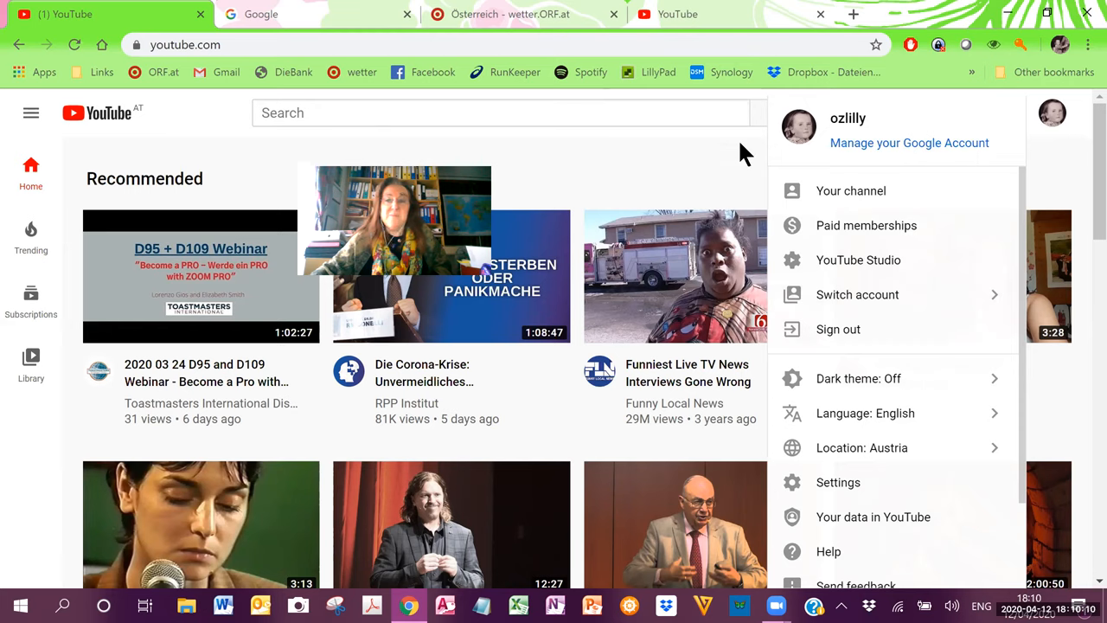
{"action": "left_click", "coordinate": [1088, 44]}
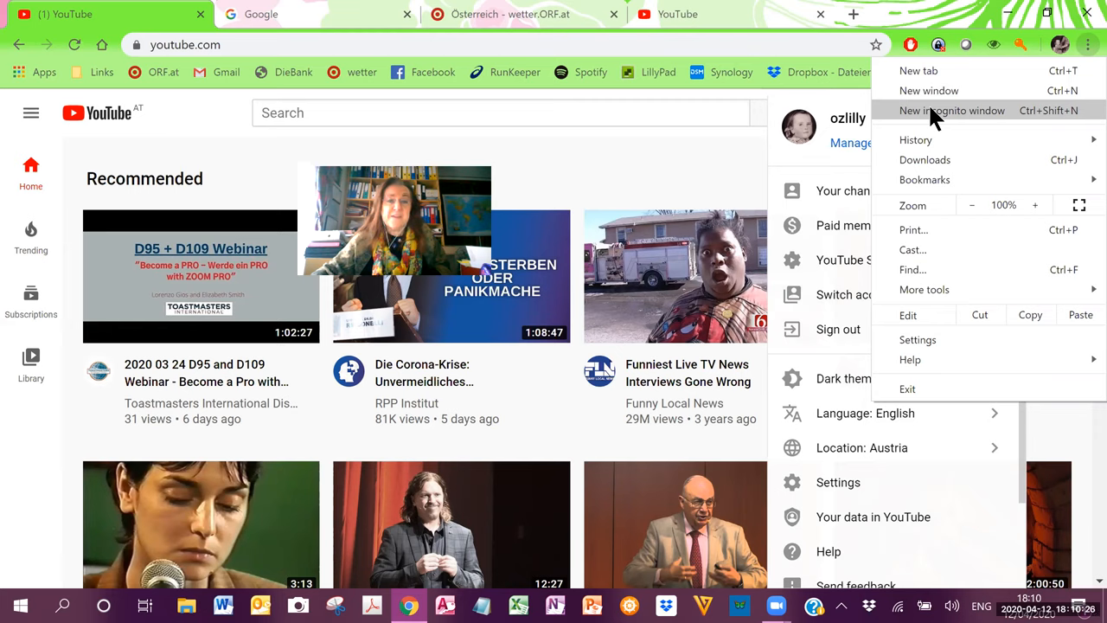
{"action": "mouse_move", "coordinate": [741, 130]}
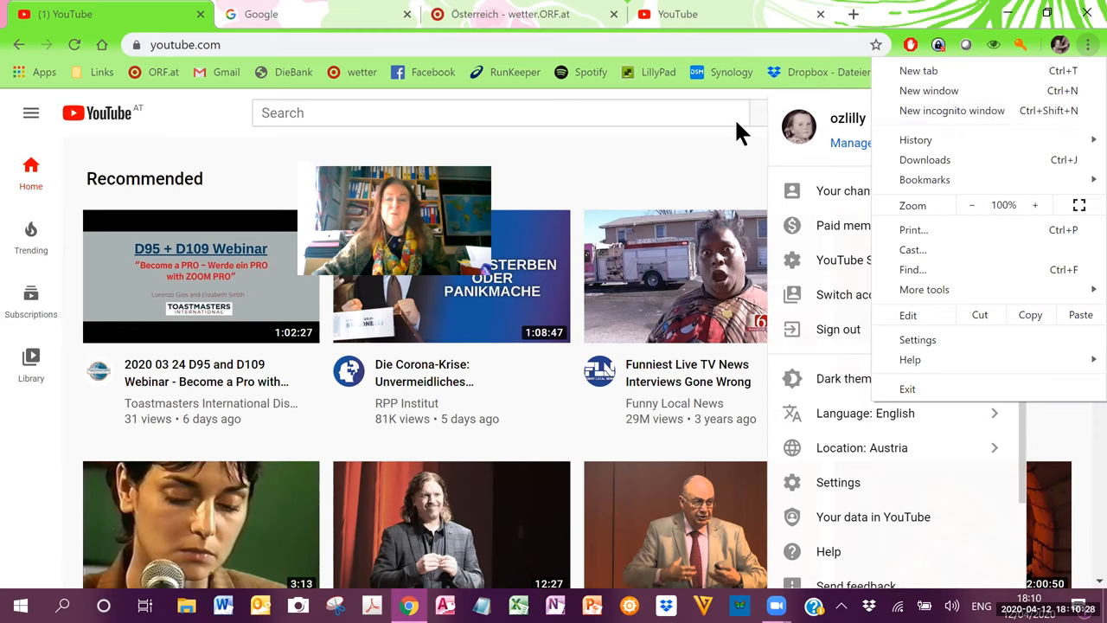
{"action": "mouse_move", "coordinate": [627, 153]}
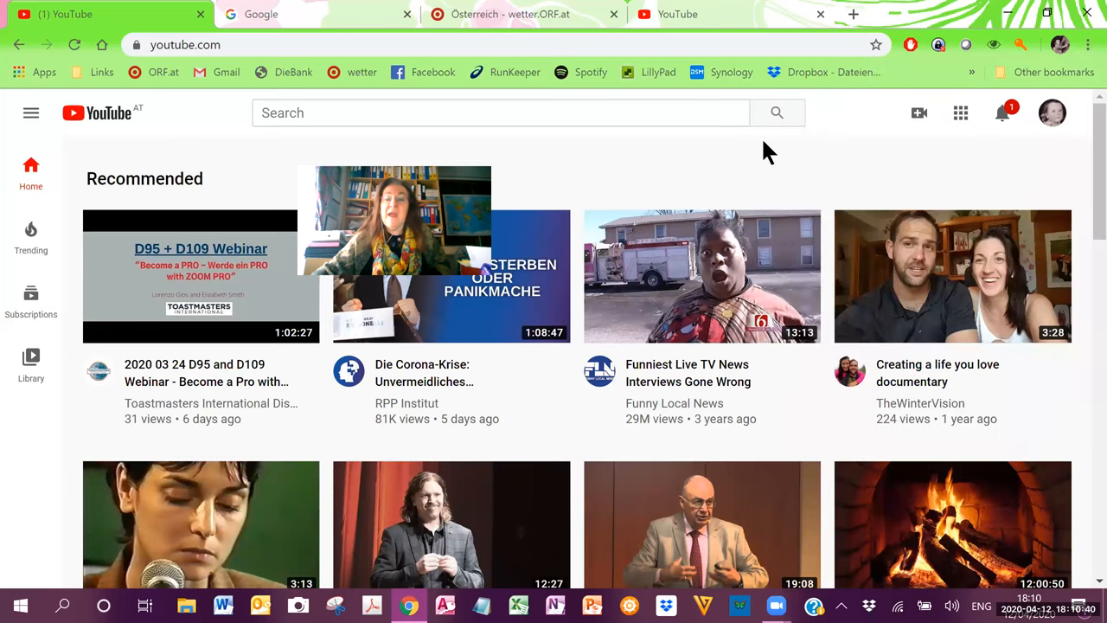
- Dismiss the Chrome and account menus to reveal the YouTube home page
{"action": "left_click", "coordinate": [238, 44]}
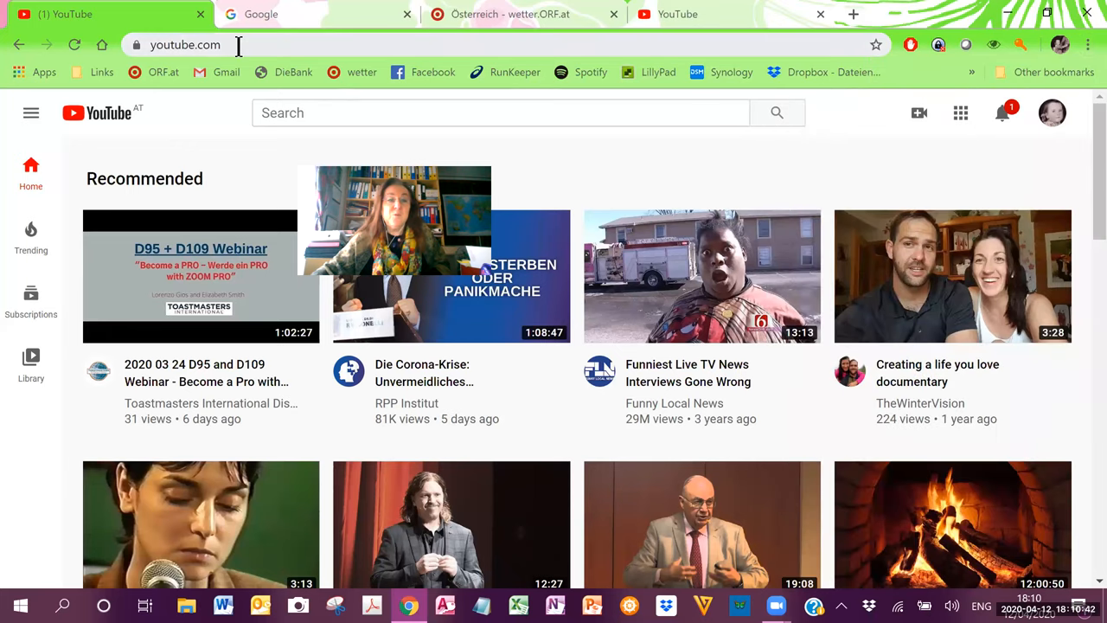
{"action": "mouse_move", "coordinate": [918, 113]}
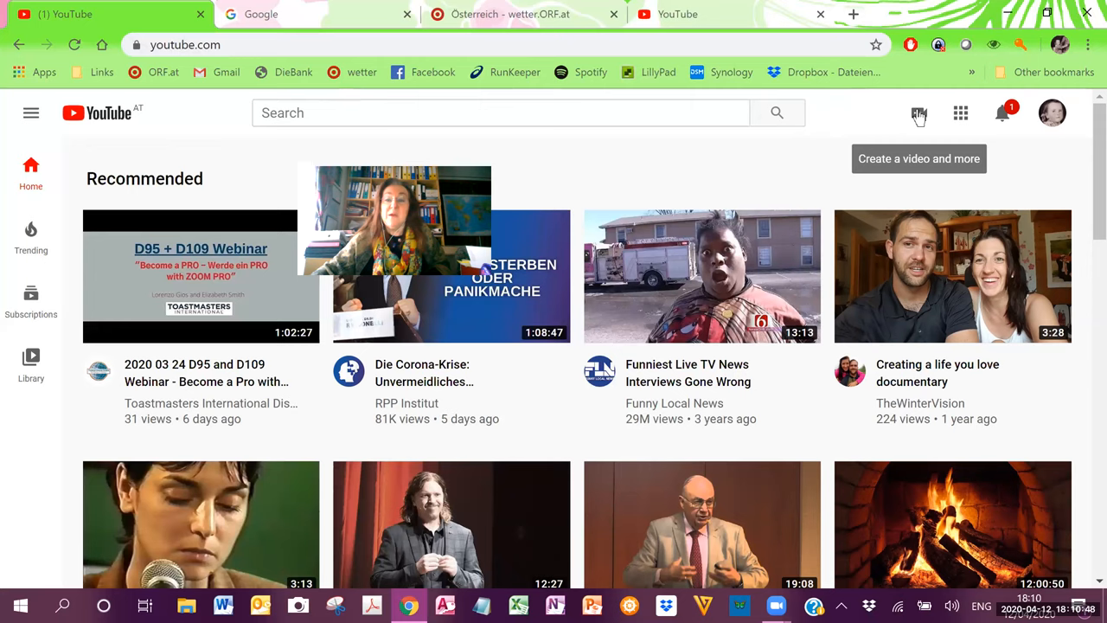
- Choose Upload video from the Create menu to open YouTube Studio's upload dialog
{"action": "left_click", "coordinate": [918, 113]}
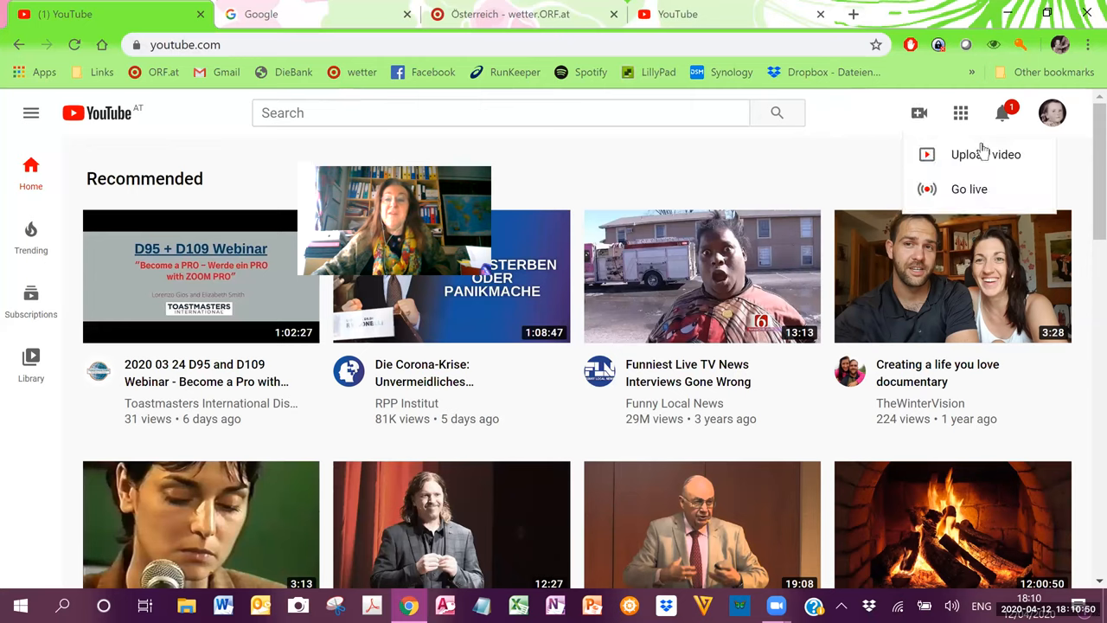
{"action": "mouse_move", "coordinate": [987, 154]}
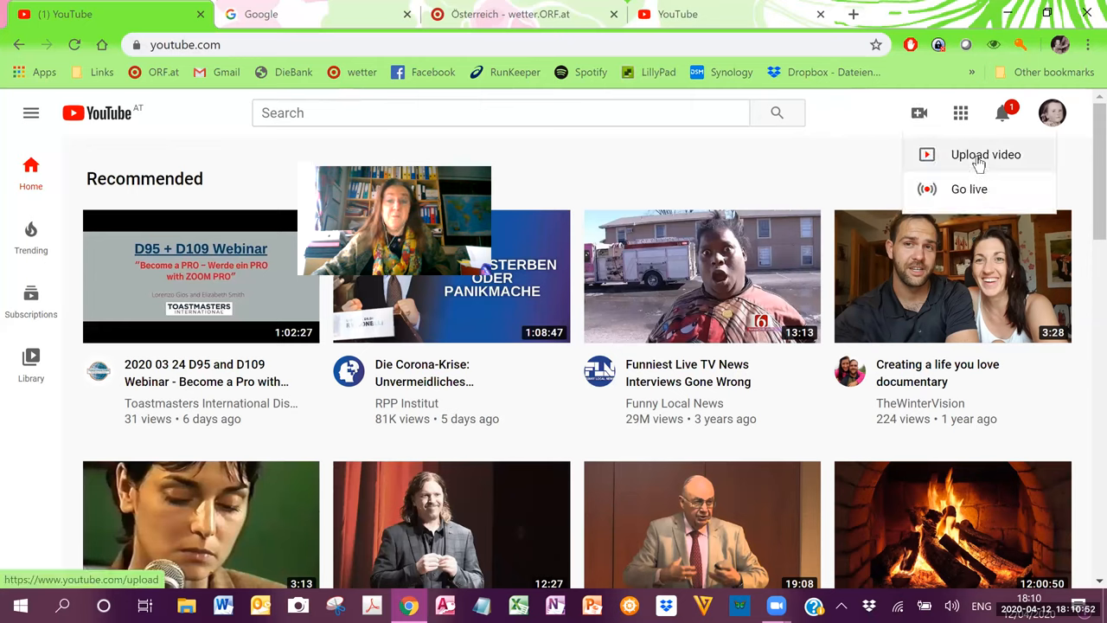
{"action": "left_click", "coordinate": [986, 154]}
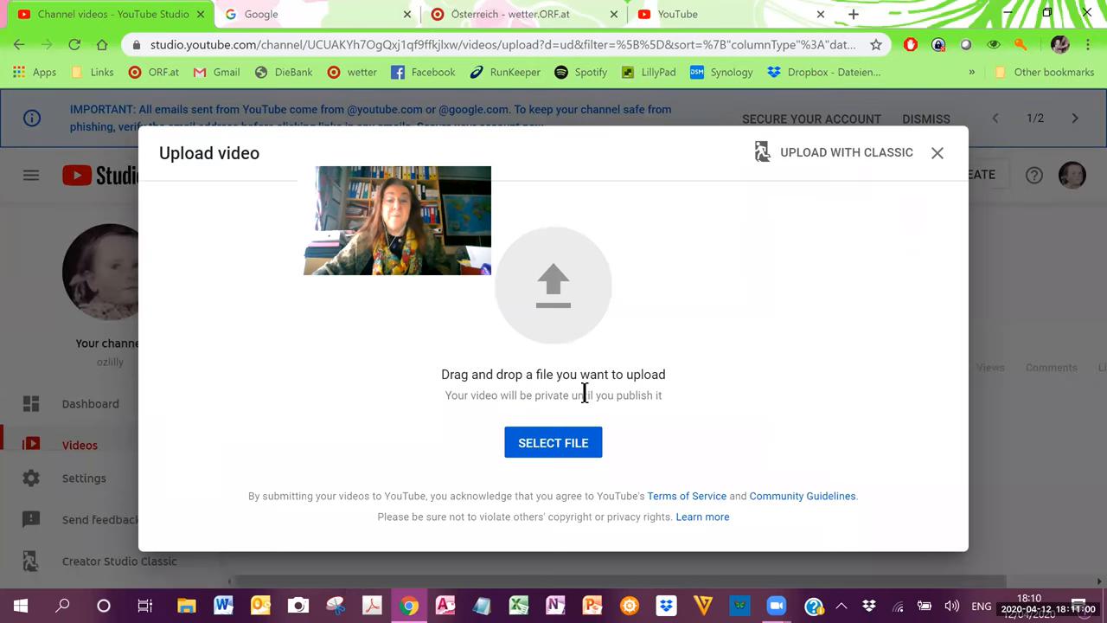
{"action": "mouse_move", "coordinate": [662, 395]}
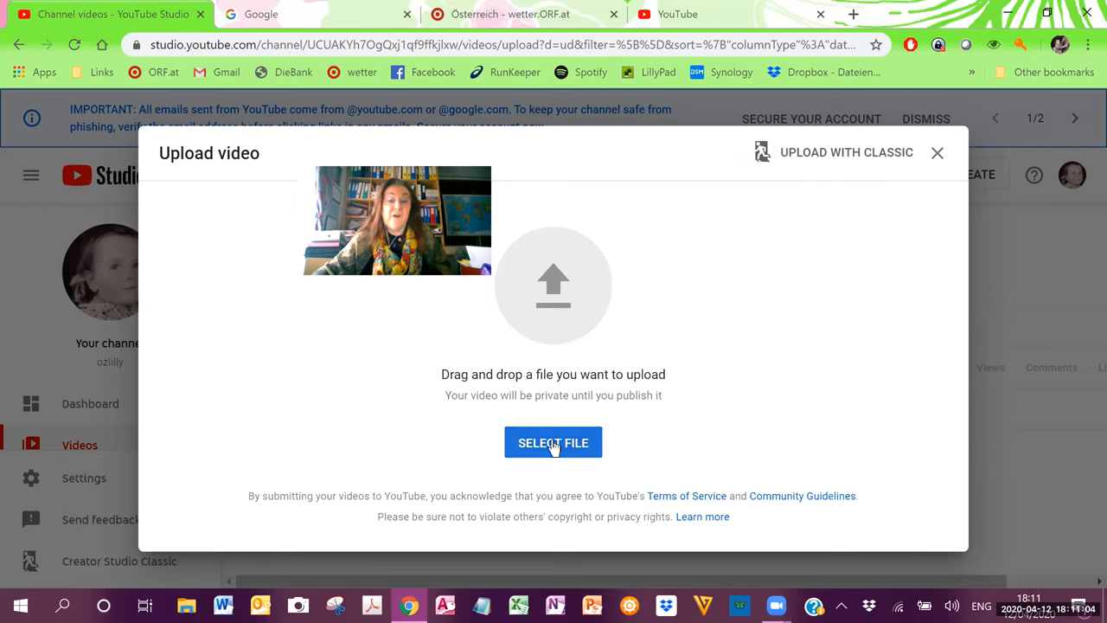
{"action": "left_click", "coordinate": [553, 442]}
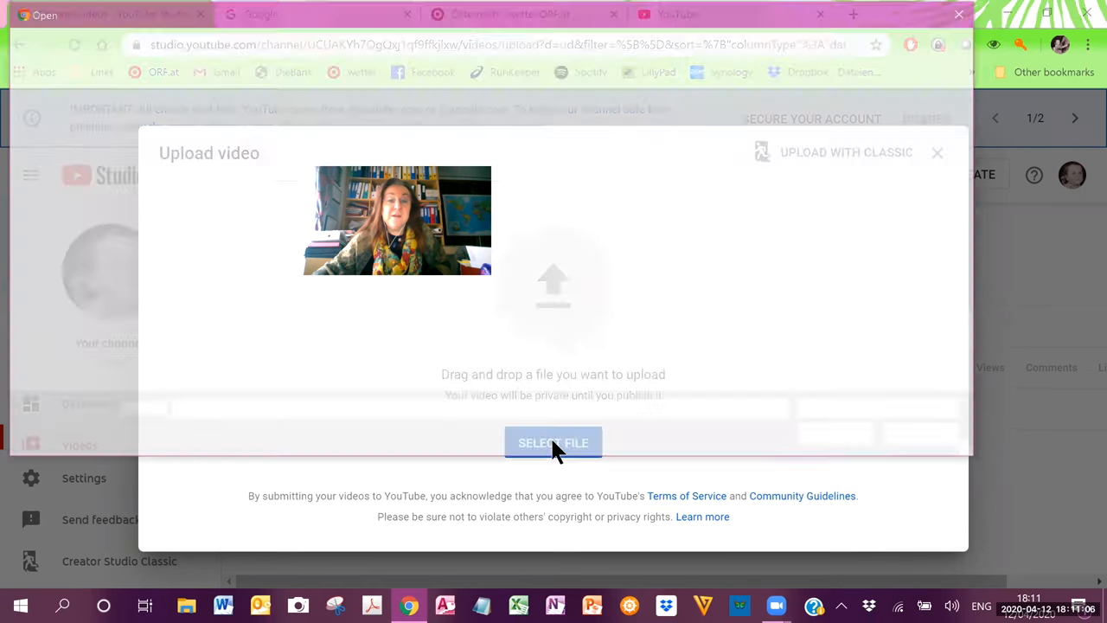
{"action": "left_click", "coordinate": [553, 442]}
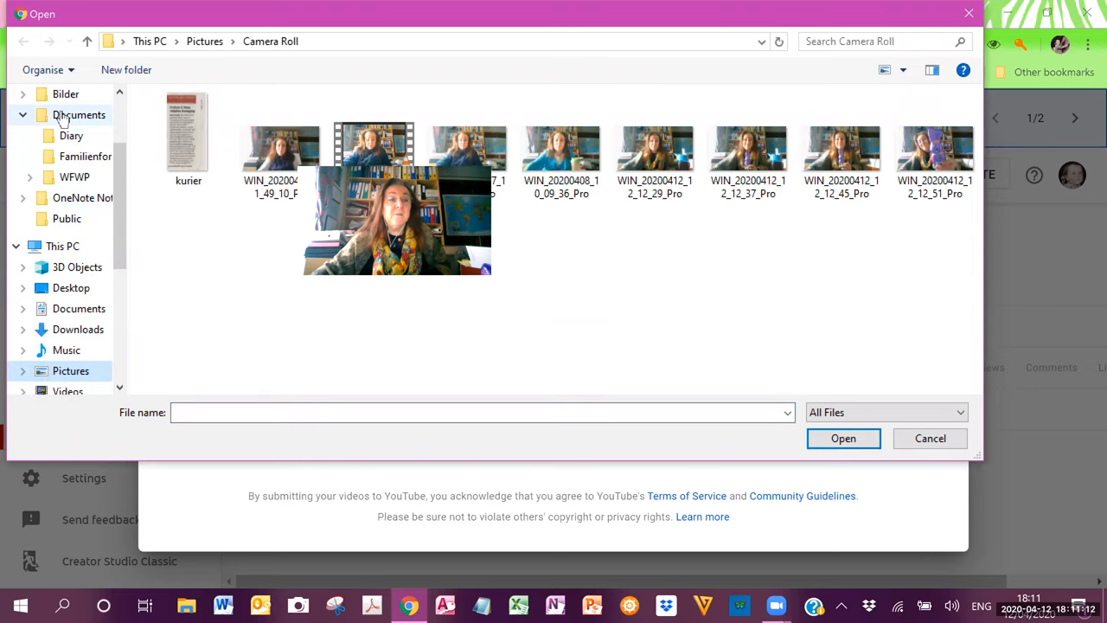
{"action": "left_click", "coordinate": [79, 114]}
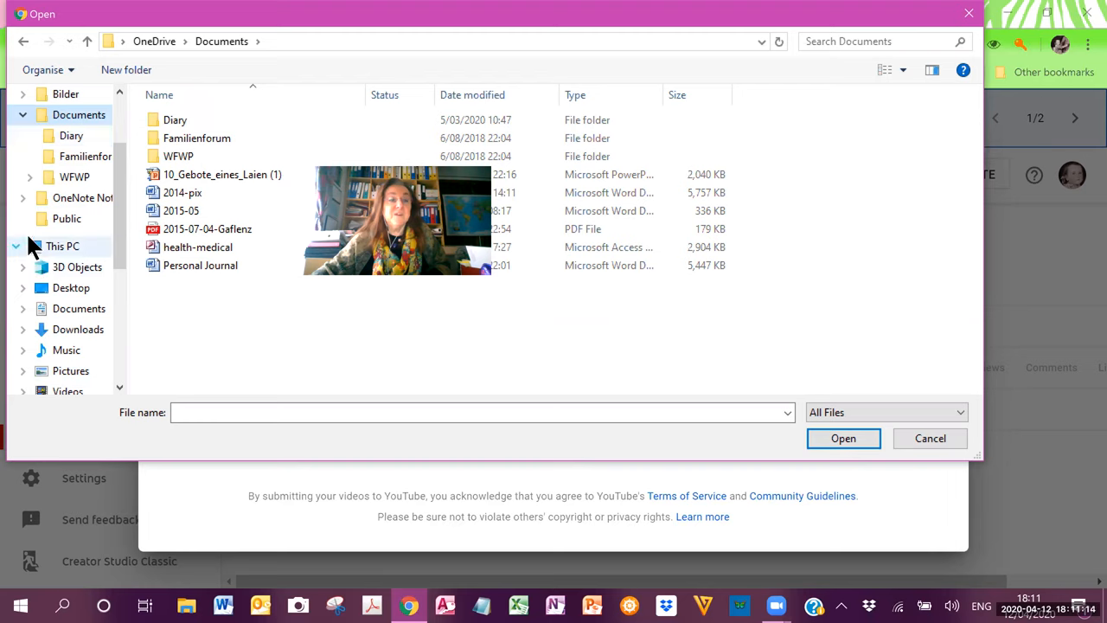
{"action": "left_click", "coordinate": [62, 246]}
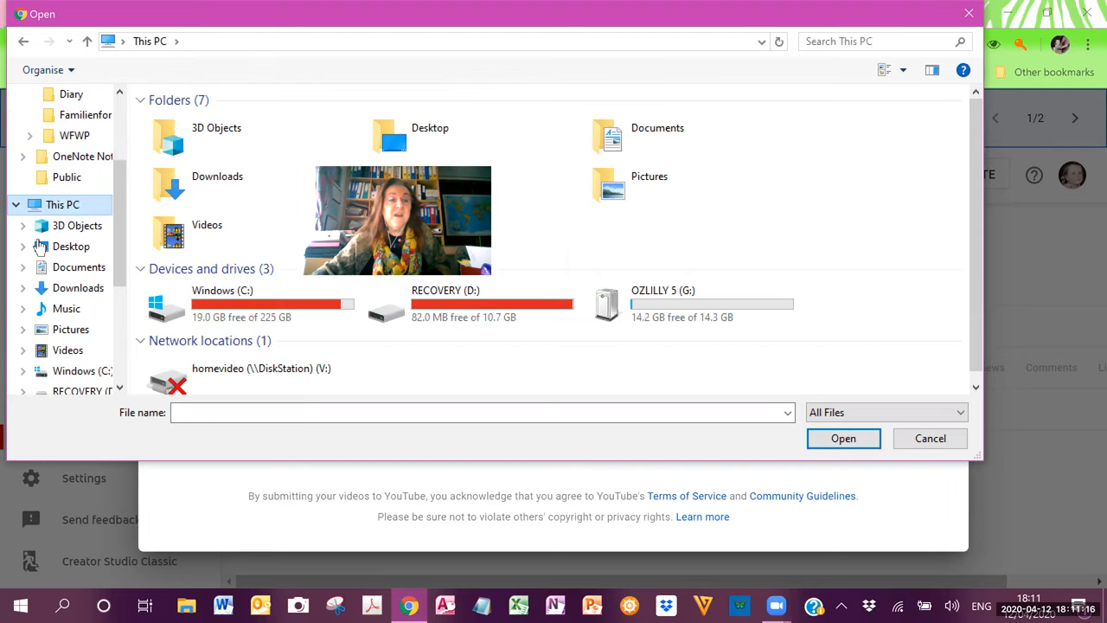
{"action": "left_click", "coordinate": [29, 94]}
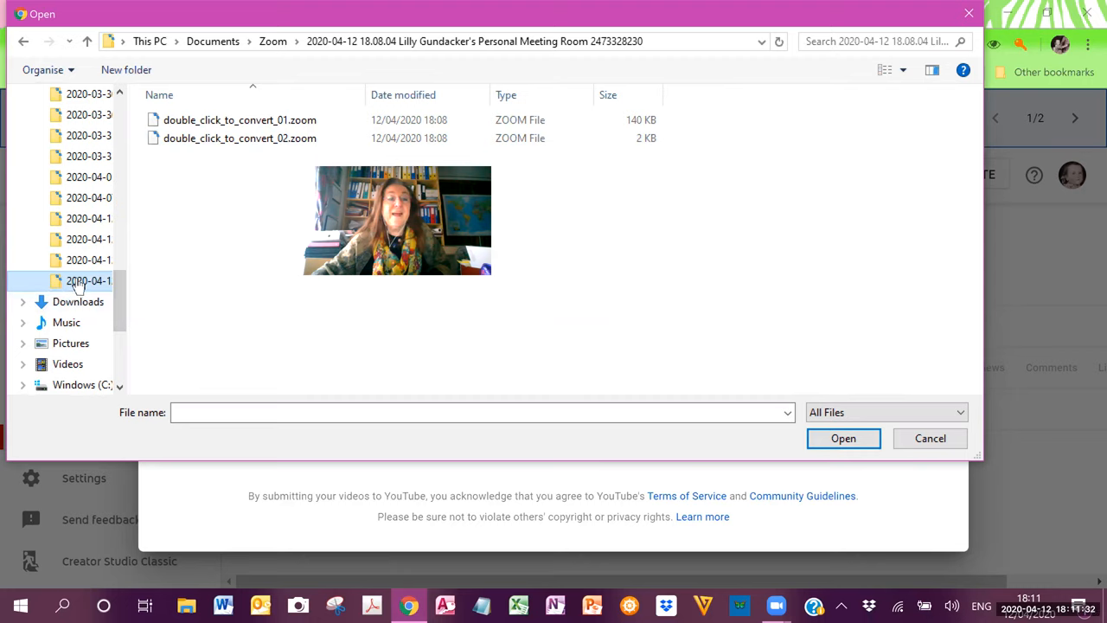
{"action": "left_click", "coordinate": [239, 138]}
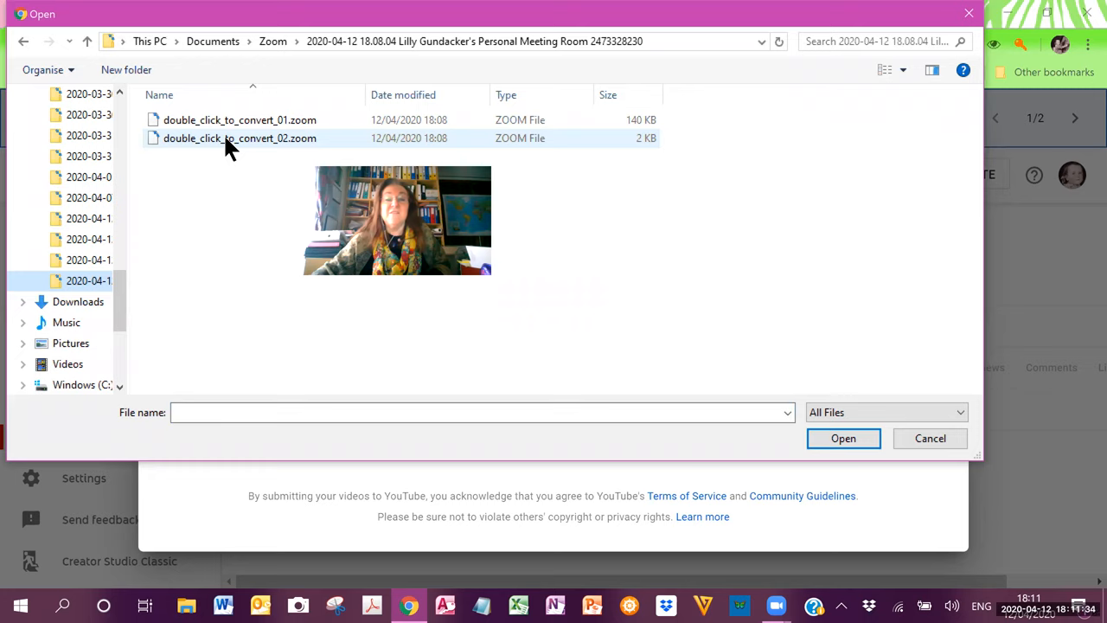
{"action": "mouse_move", "coordinate": [239, 138]}
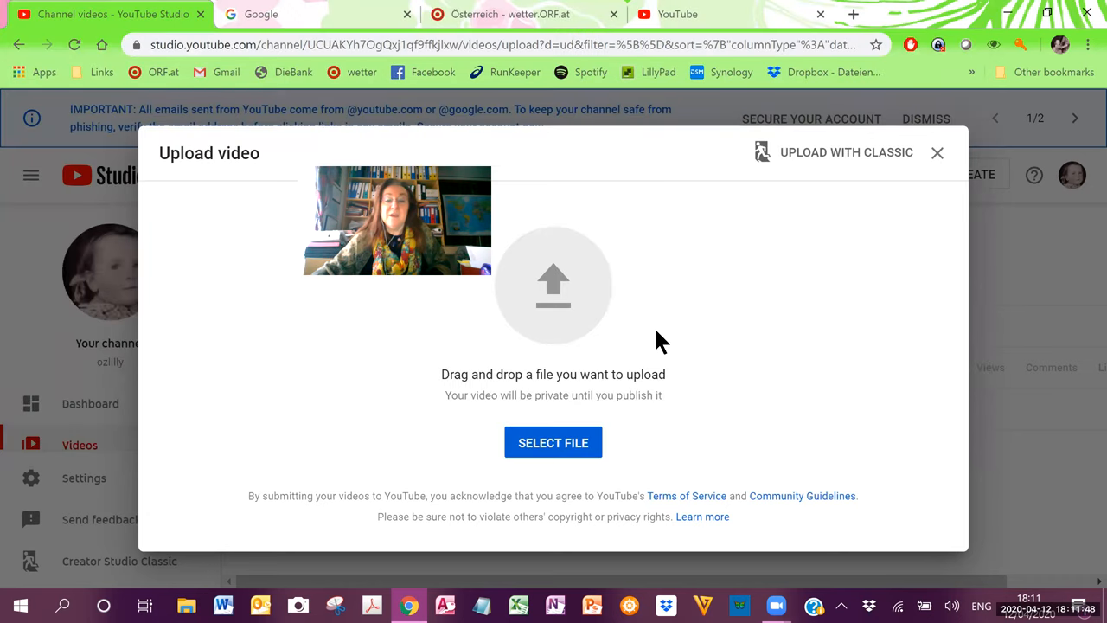
{"action": "mouse_move", "coordinate": [553, 442]}
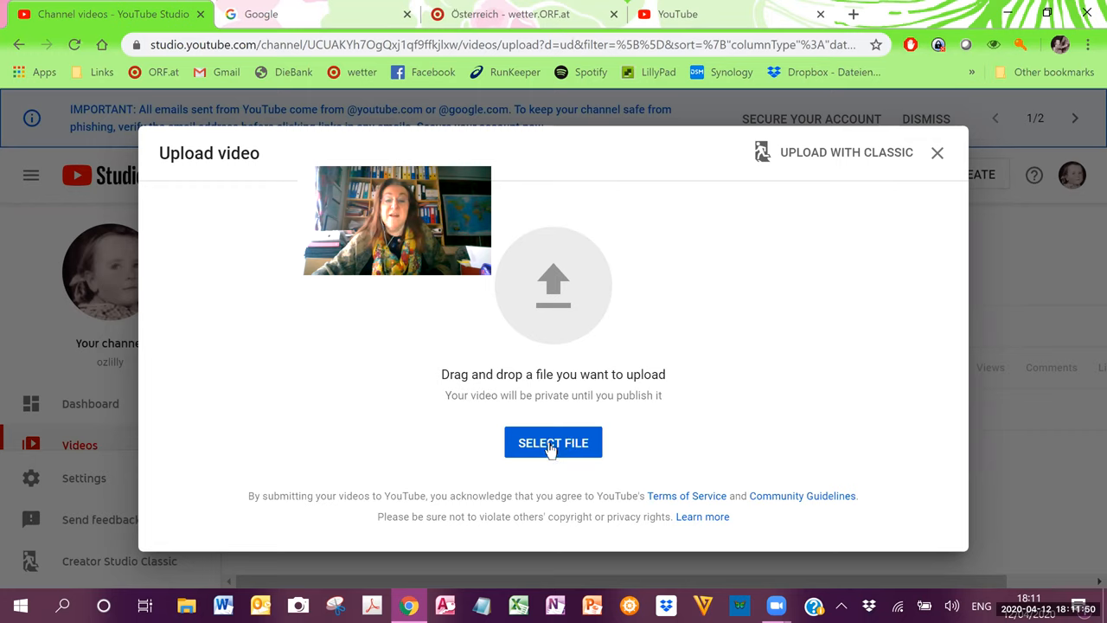
{"action": "mouse_move", "coordinate": [688, 262]}
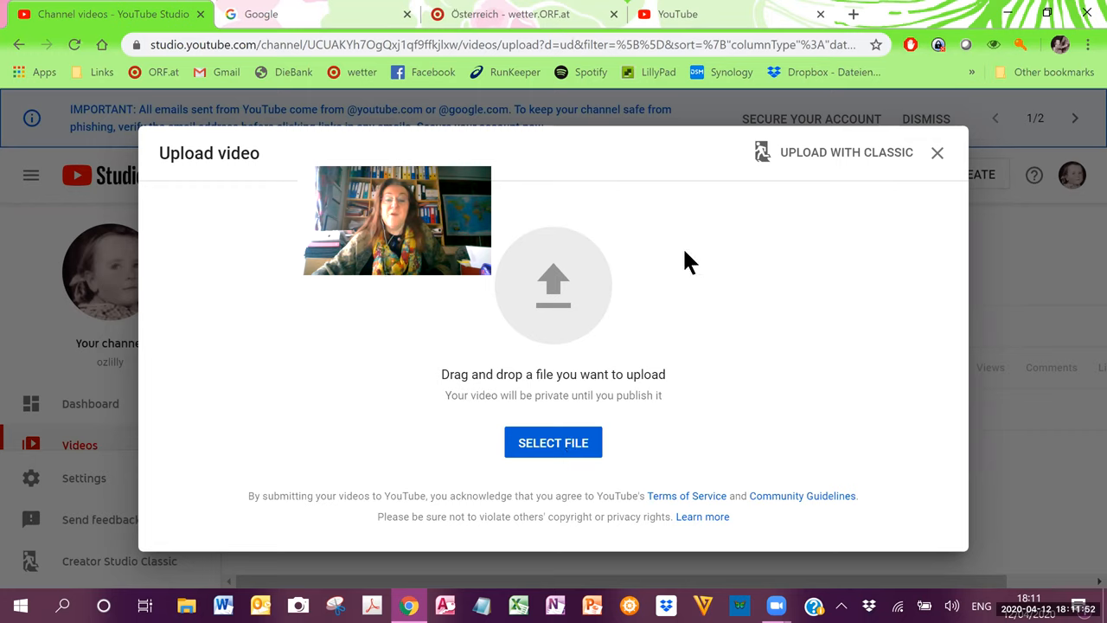
{"action": "mouse_move", "coordinate": [689, 303]}
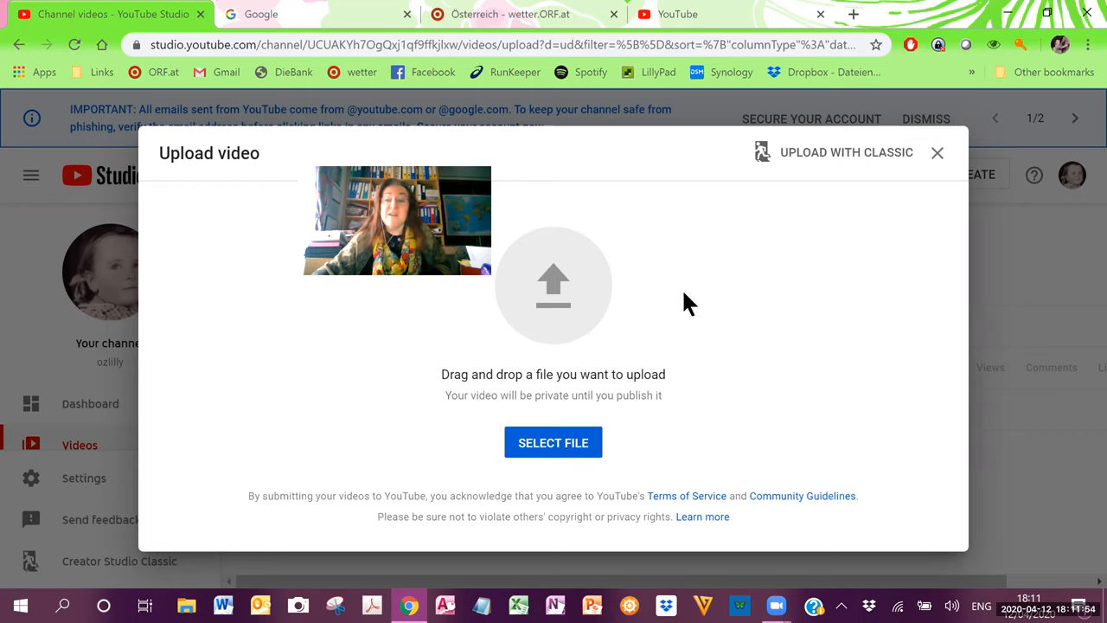
{"action": "mouse_move", "coordinate": [917, 171]}
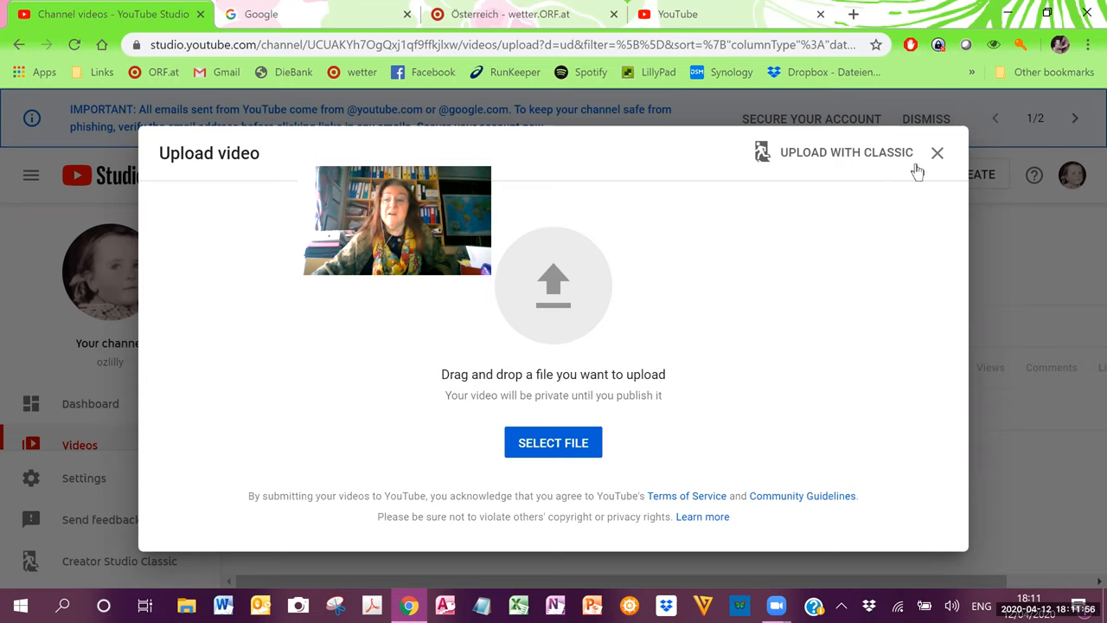
{"action": "mouse_move", "coordinate": [857, 159]}
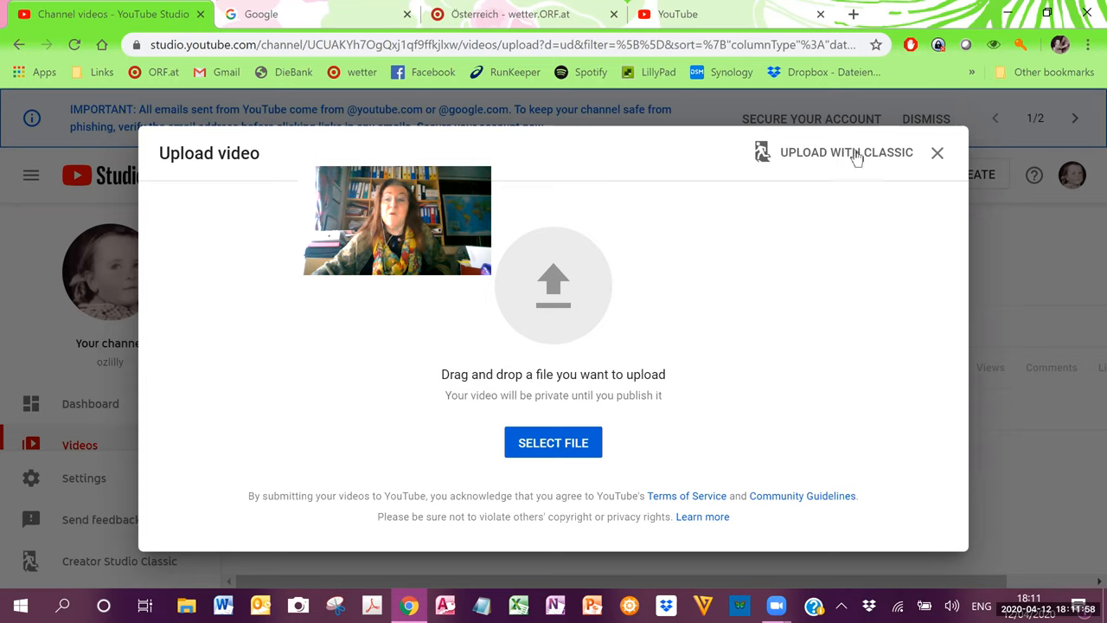
{"action": "mouse_move", "coordinate": [156, 351]}
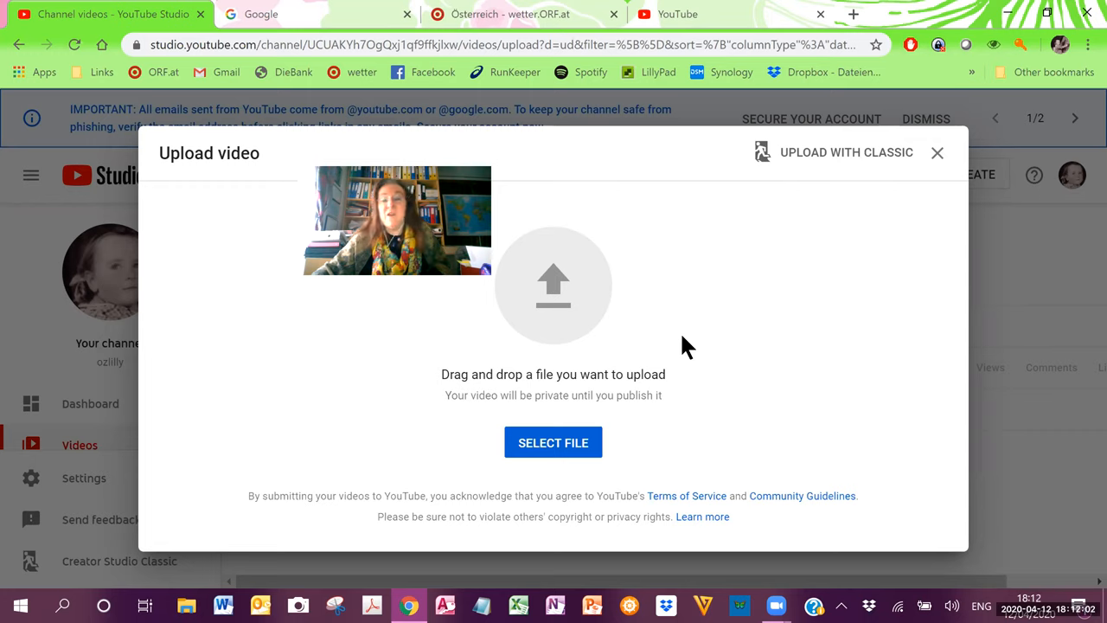
{"action": "mouse_move", "coordinate": [938, 153]}
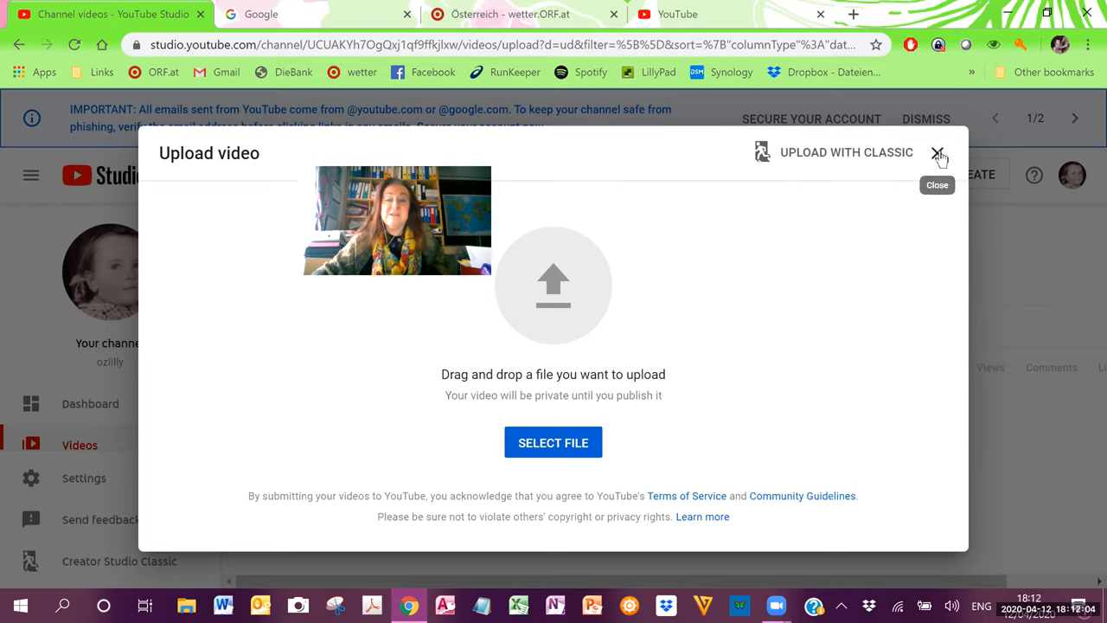
- Close the Upload video dialog without uploading, returning to the channel content list
{"action": "left_click", "coordinate": [938, 152]}
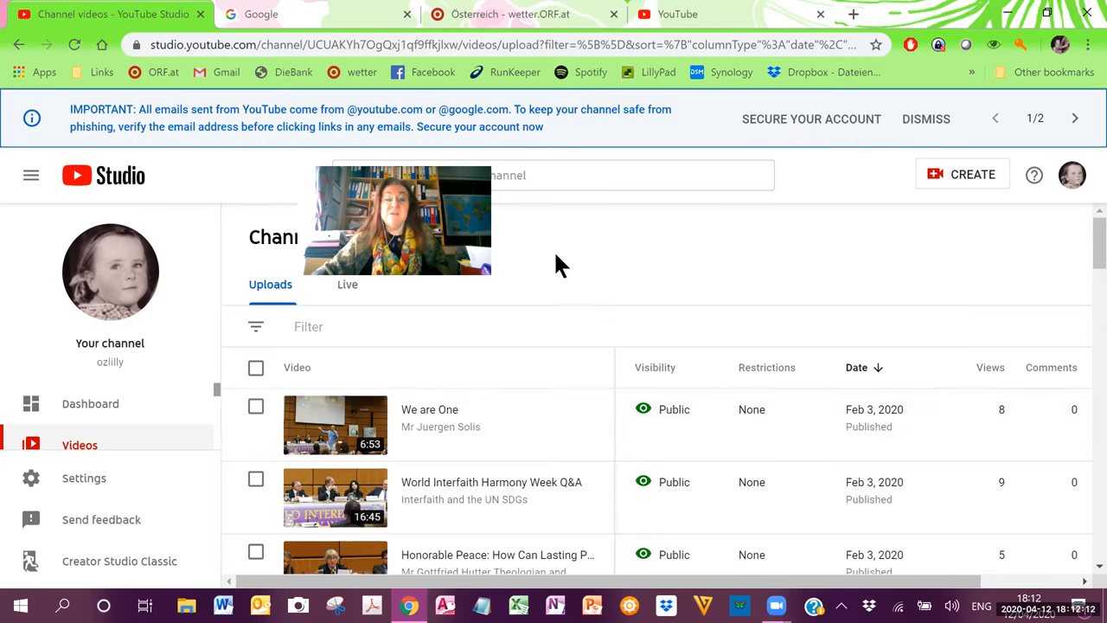
{"action": "mouse_move", "coordinate": [804, 309]}
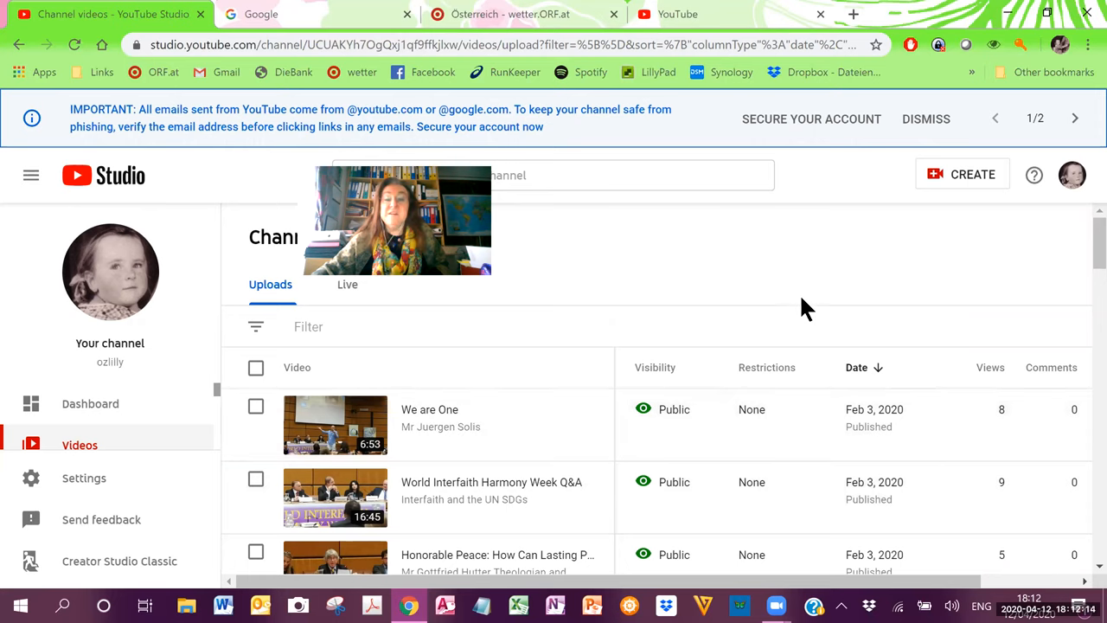